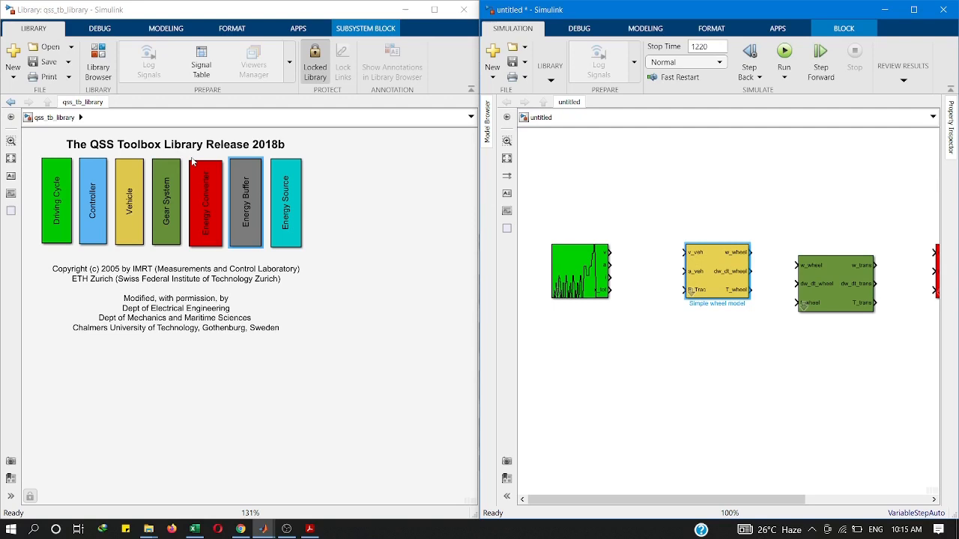
Place the PHEV Battery block from the QSS Energy Buffer category after the motor block.
{"action": "double_click", "coordinate": [55, 201]}
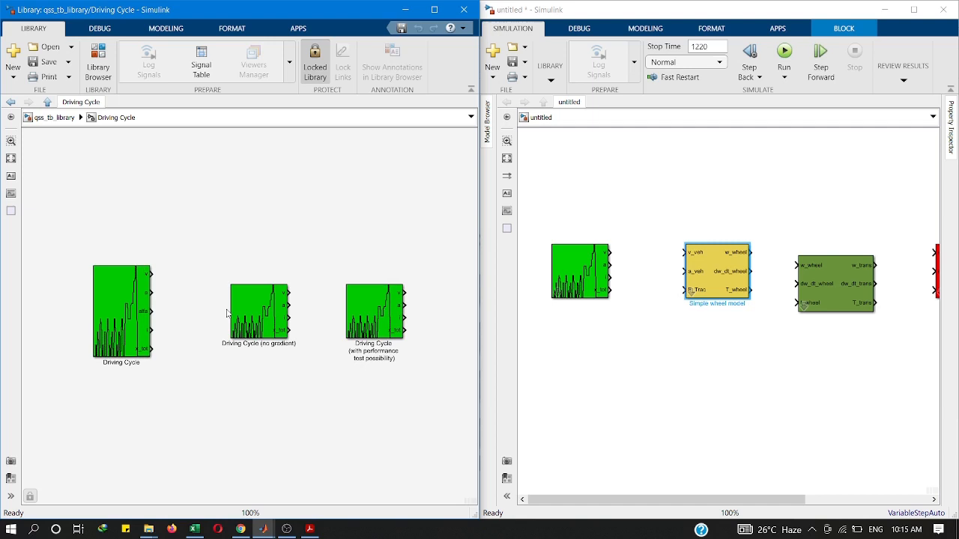
{"action": "left_click_drag", "start_coordinate": [259, 315], "coordinate": [611, 364]}
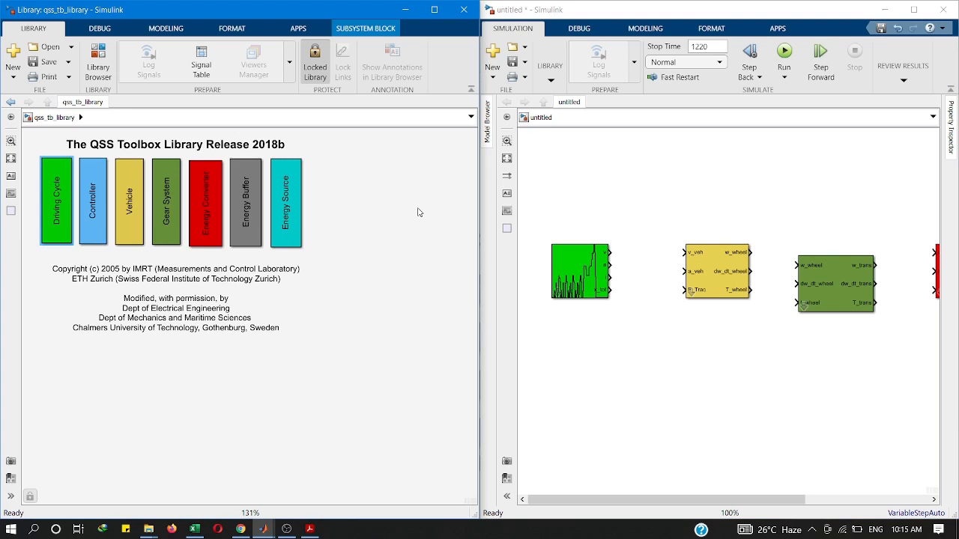
{"action": "double_click", "coordinate": [128, 202]}
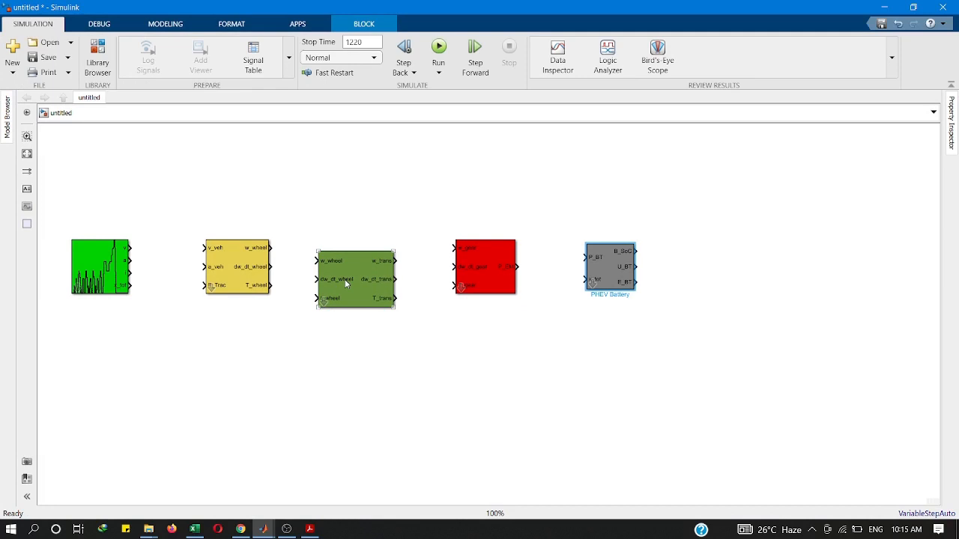
Review the Simple Transmission parameters, closing them unchanged before wiring the chain.
{"action": "double_click", "coordinate": [356, 279]}
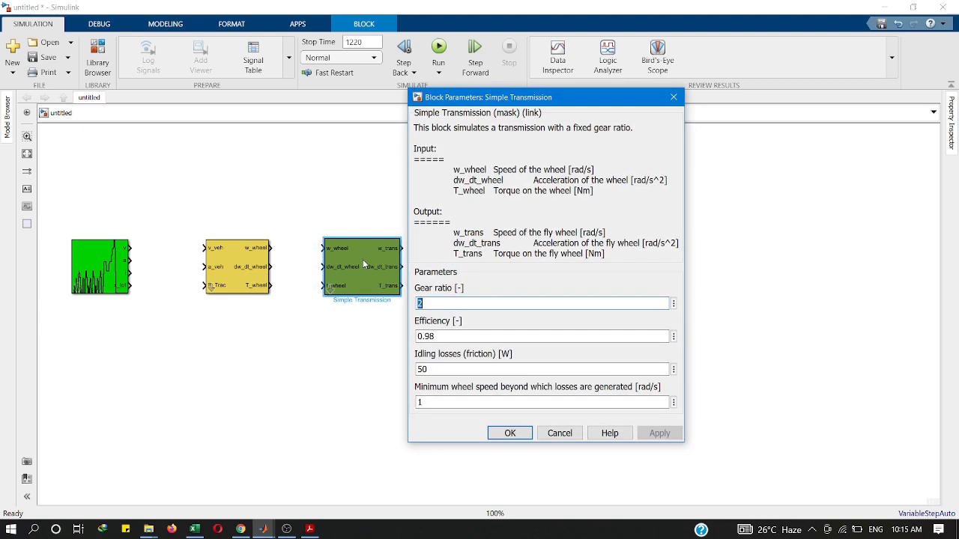
{"action": "left_click", "coordinate": [509, 433]}
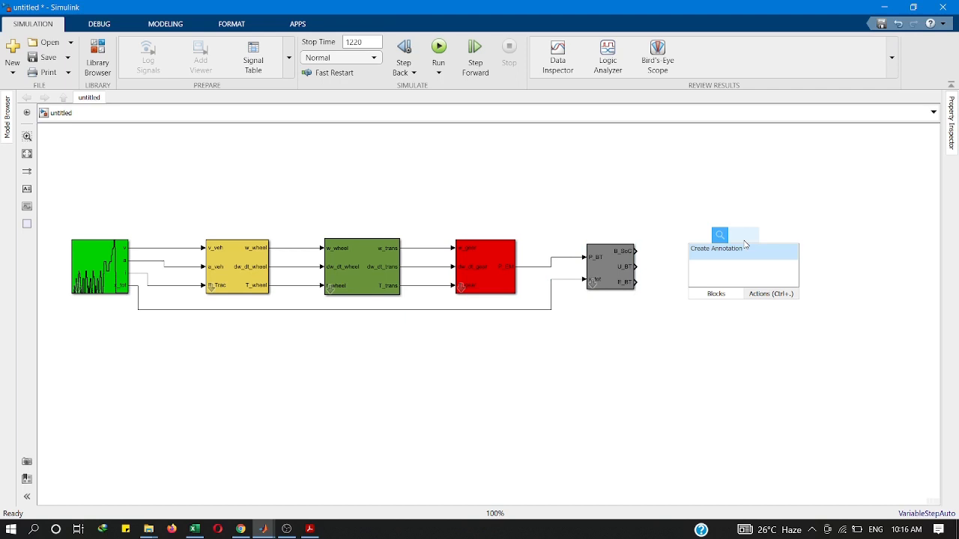
Add a four-input Simulink Scope on the battery's SOC, voltage and energy outputs, plus a second scope.
{"action": "type", "text": "Scope"}
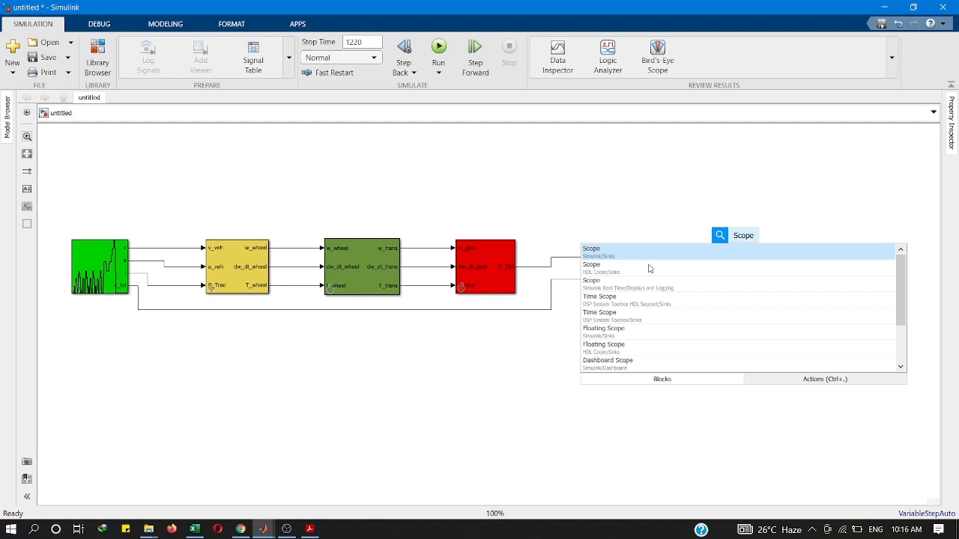
{"action": "left_click", "coordinate": [591, 247]}
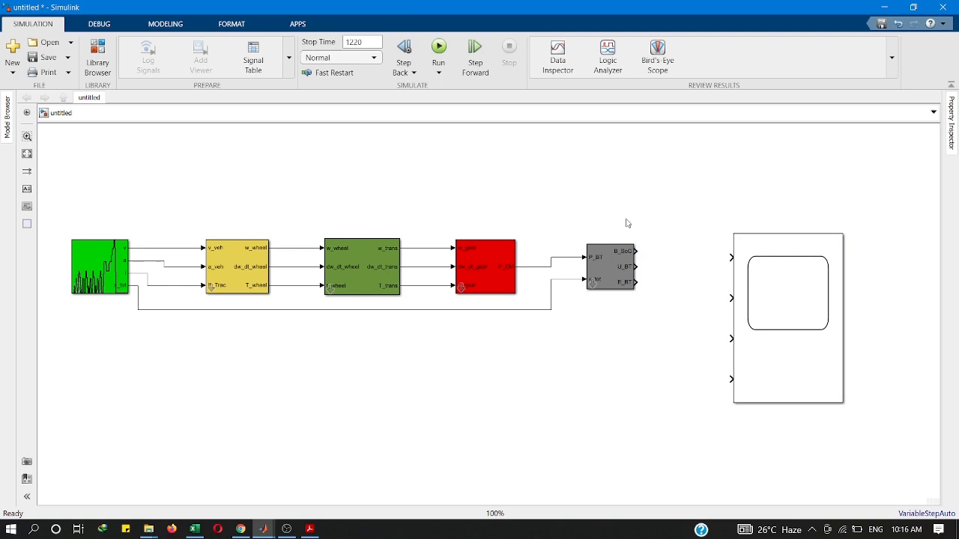
{"action": "left_click", "coordinate": [787, 292]}
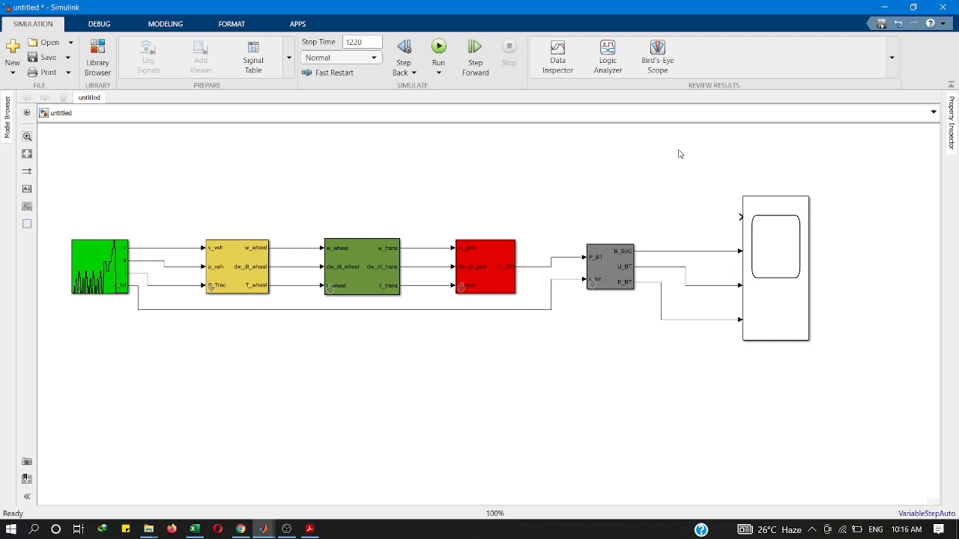
{"action": "type", "text": "scope"}
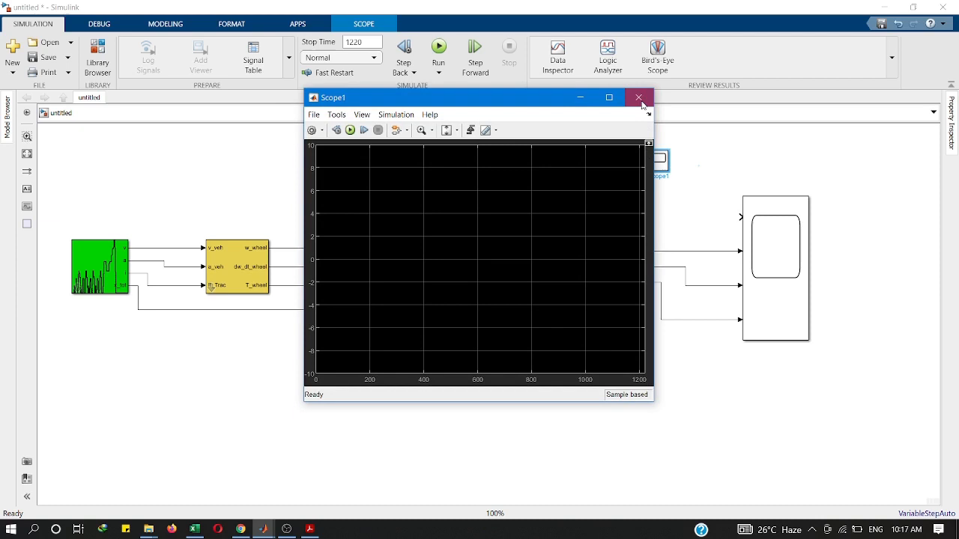
Close Scope1, tap battery outputs with three scopes, and feed E_BT through an Accumulator.
{"action": "left_click", "coordinate": [641, 98]}
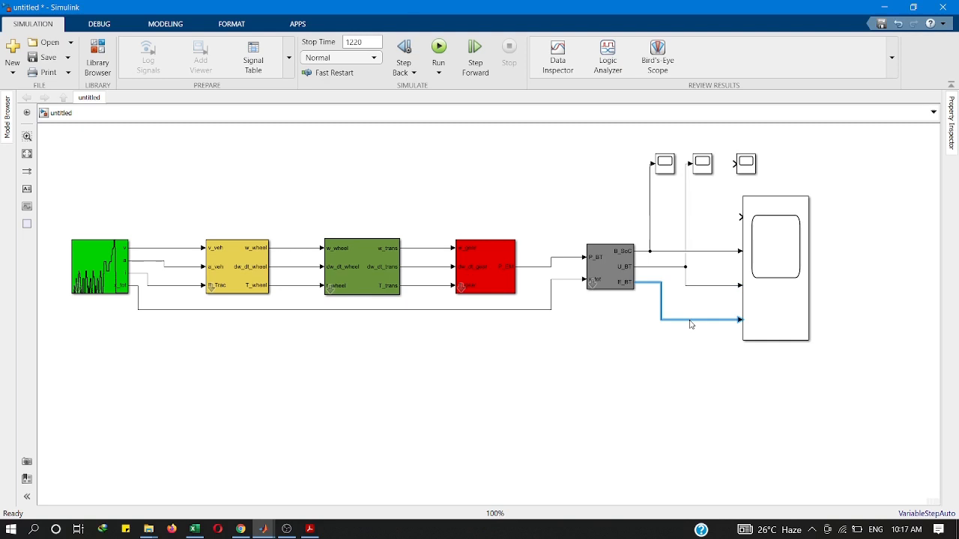
{"action": "type", "text": "accu"}
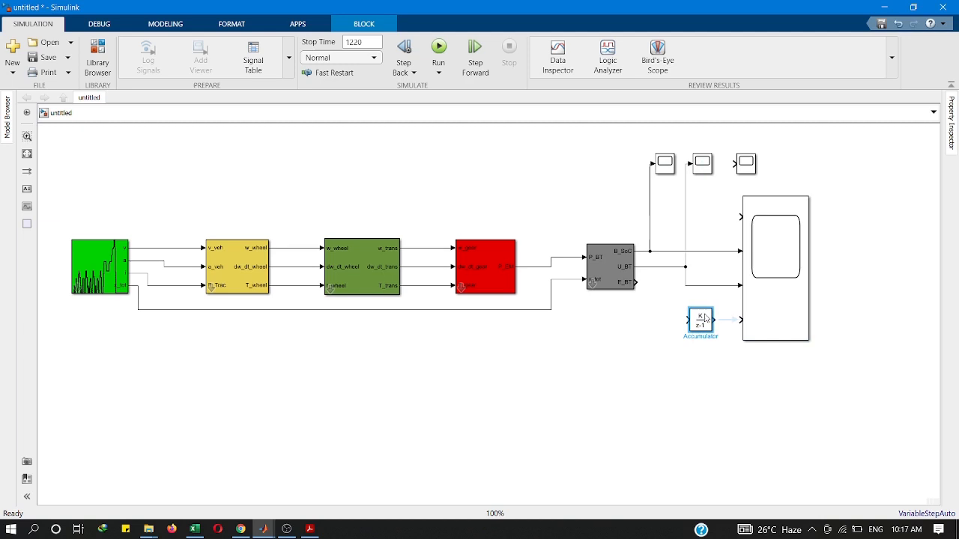
{"action": "left_click_drag", "start_coordinate": [638, 282], "coordinate": [686, 320]}
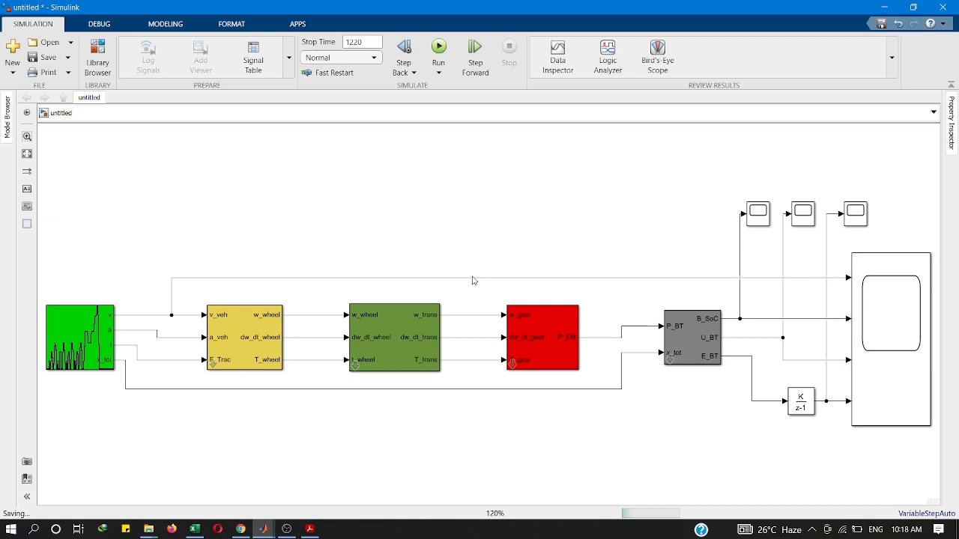
Save the model and set the Simple wheel model's diameter to 0.4 m.
{"action": "left_click", "coordinate": [75, 343]}
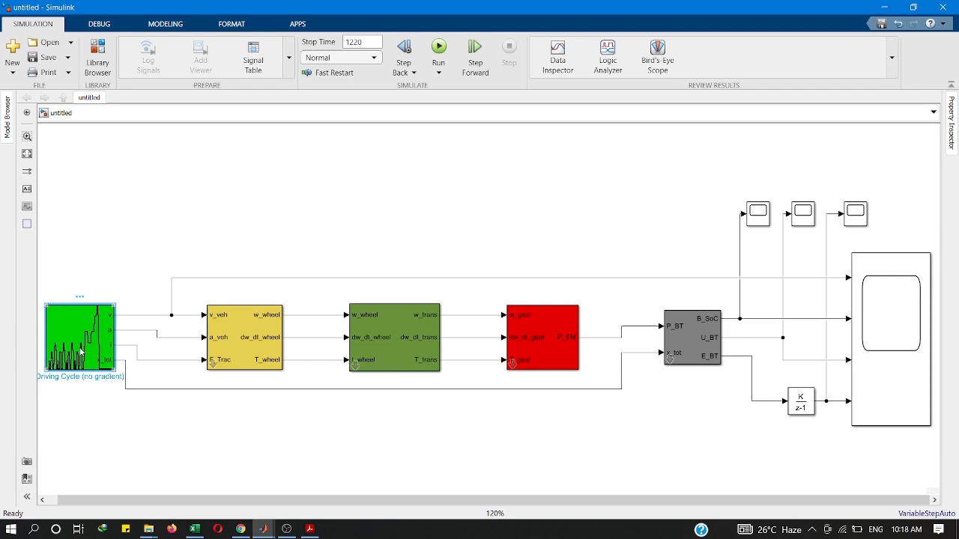
{"action": "double_click", "coordinate": [243, 337]}
{"action": "type", "text": ".4"}
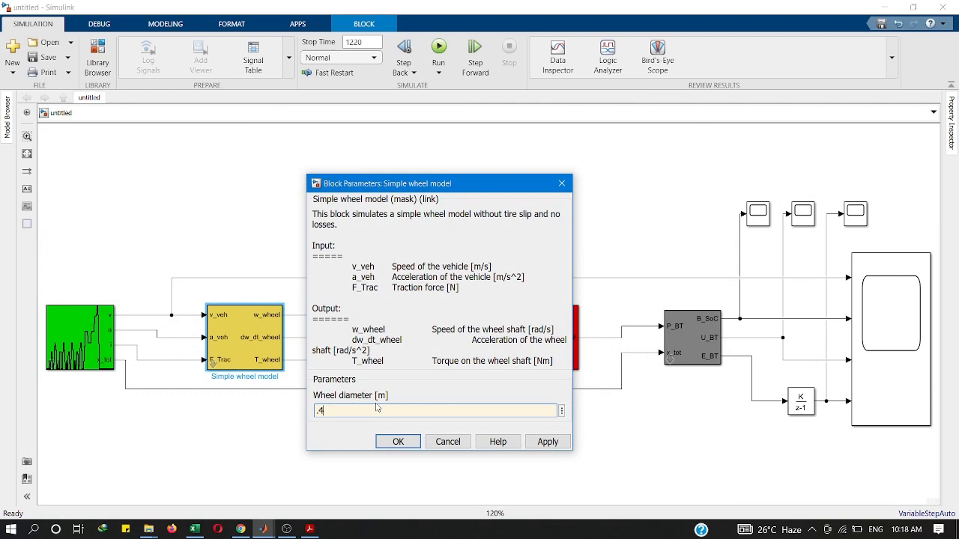
{"action": "left_click", "coordinate": [398, 442]}
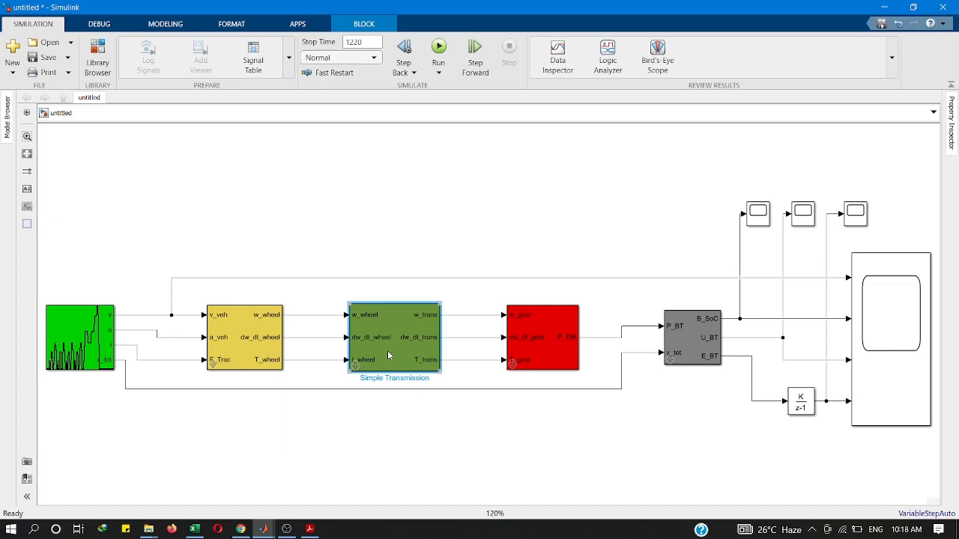
Set Simple Transmission gear ratio 3 and efficiency 0.9, then view PHEV Battery parameters.
{"action": "double_click", "coordinate": [390, 337]}
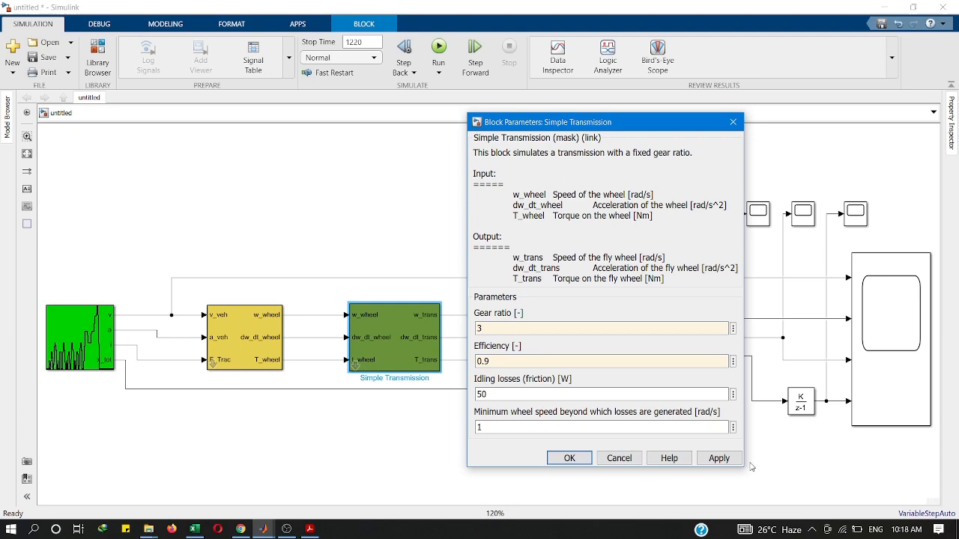
{"action": "double_click", "coordinate": [542, 339]}
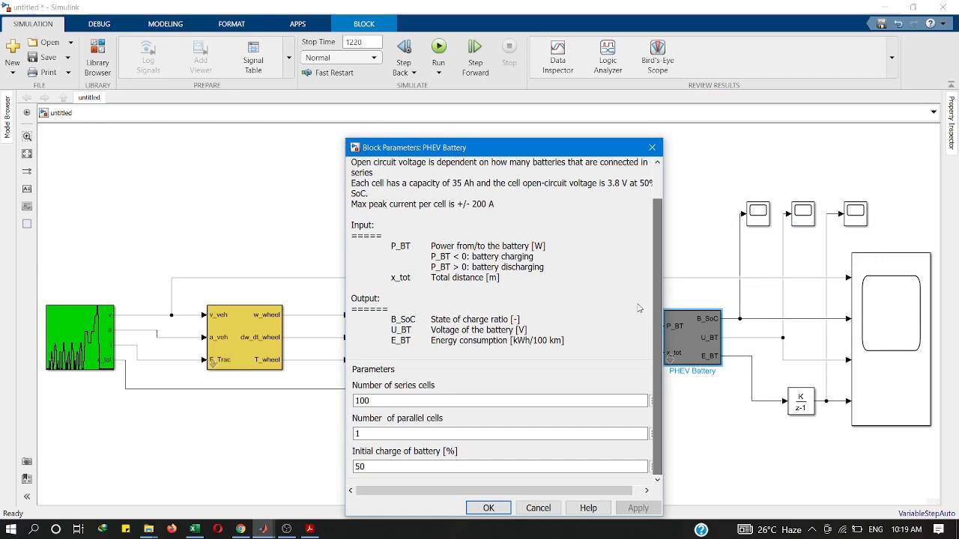
Read battery pack voltage and capacity in Excel's power cal sheet, then enter 84 series cells.
{"action": "left_click", "coordinate": [196, 529]}
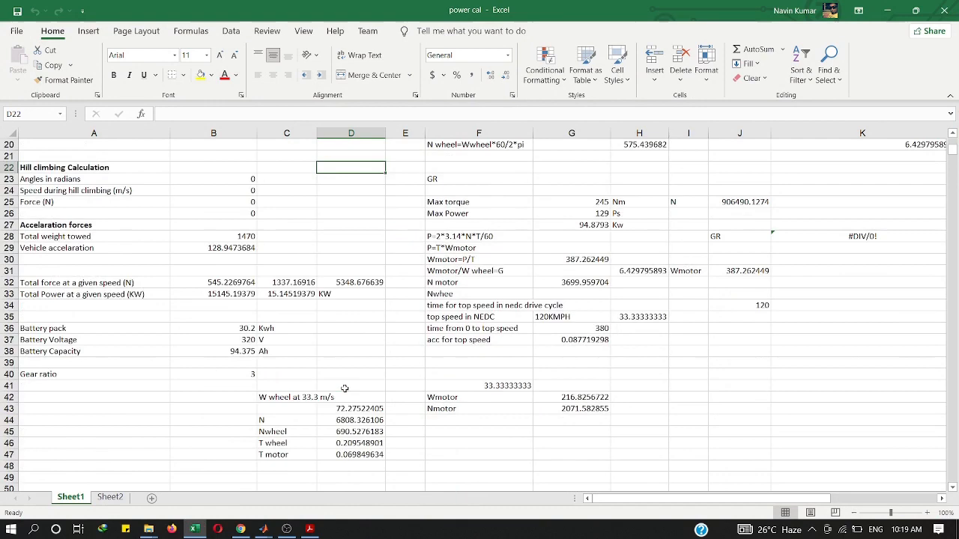
{"action": "scroll", "scroll_direction": "down", "scroll_amount": 3}
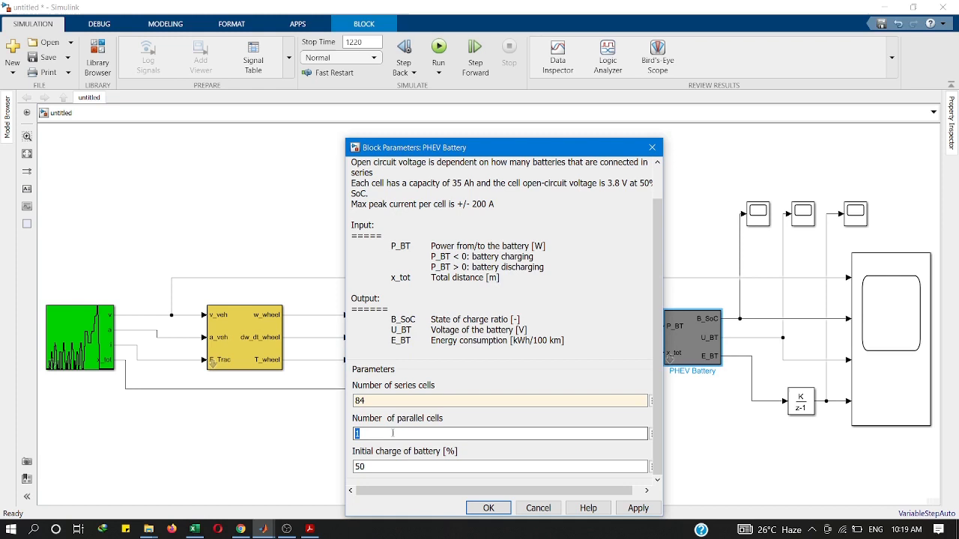
Enter 3 parallel cells for the PHEV Battery and run the 1220-second simulation.
{"action": "type", "text": "3"}
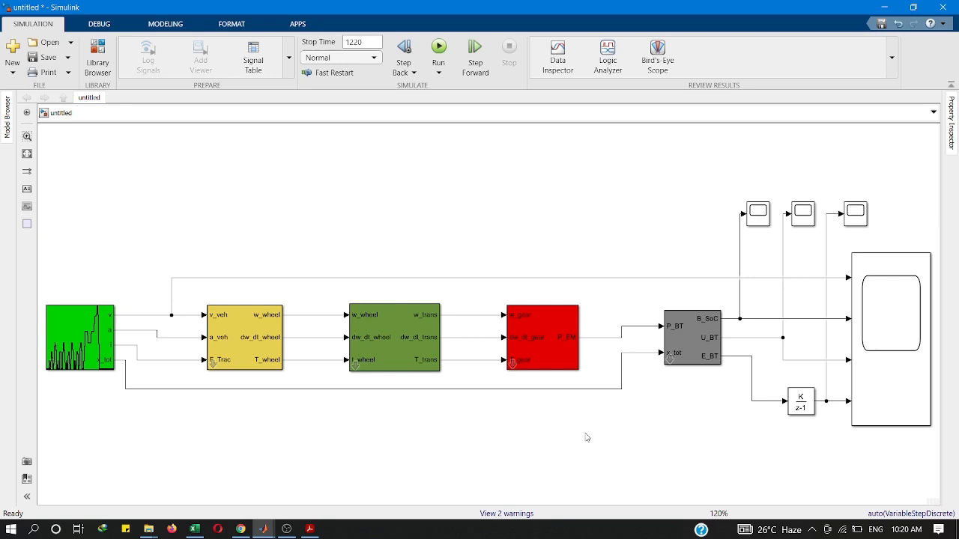
Open the main scope's plot of battery traces and maximize its window.
{"action": "left_click", "coordinate": [503, 512]}
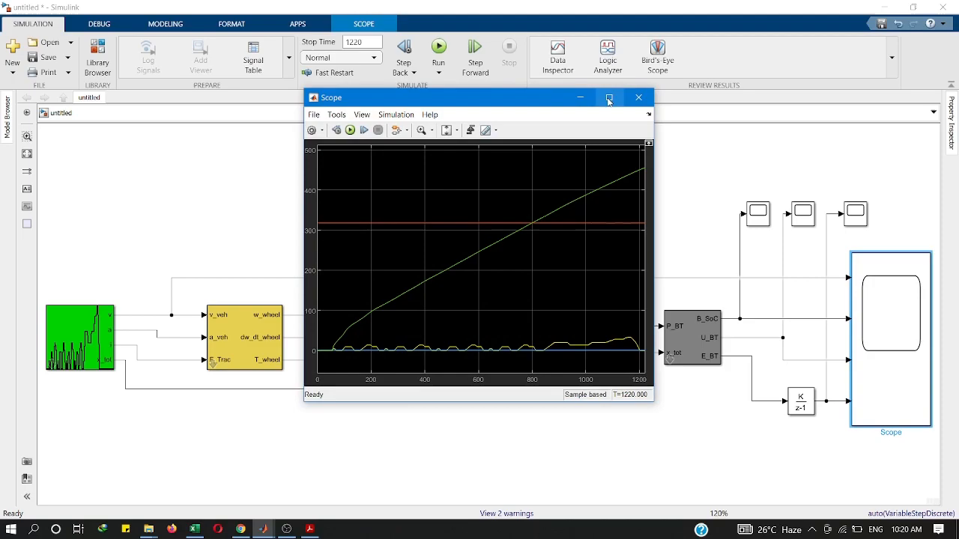
{"action": "left_click", "coordinate": [607, 98]}
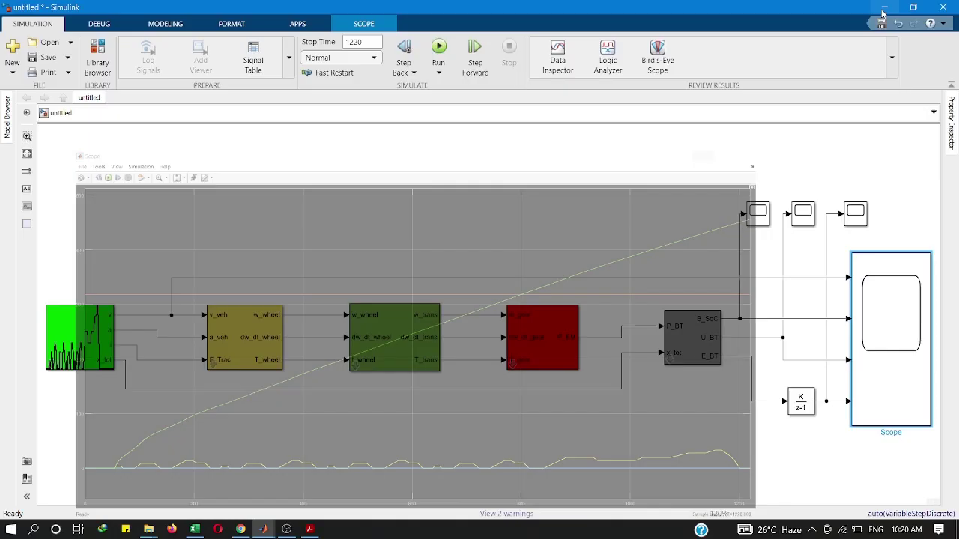